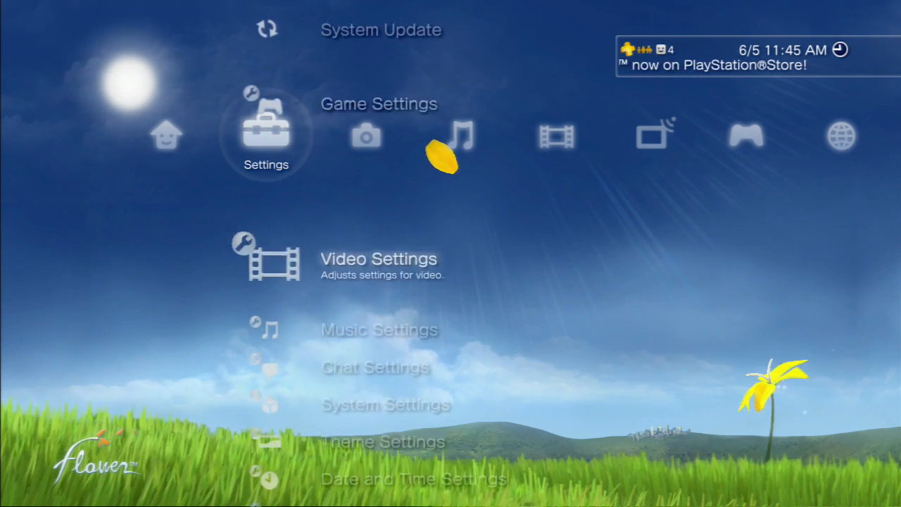
# Step: Reach Automatic Update under System Settings and show its On/Off choice
pyautogui.scroll(-3)
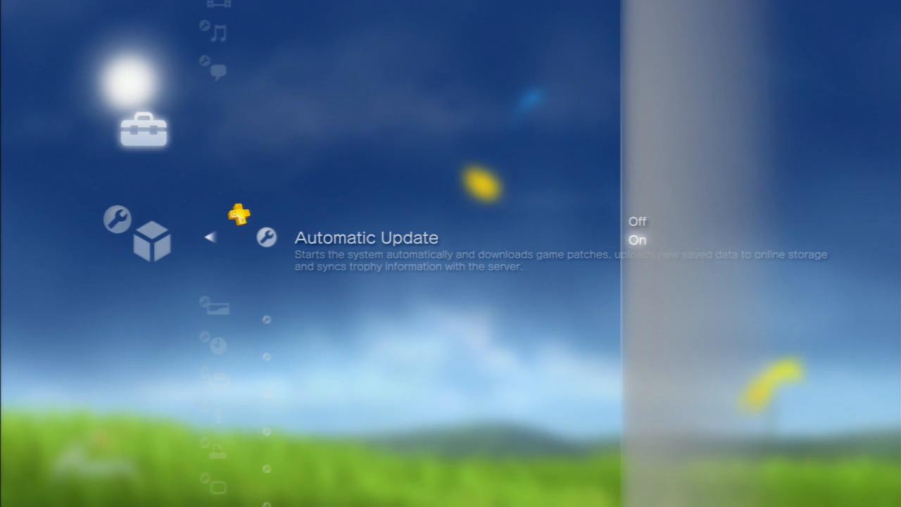
# Step: Turn Automatic Update on and bring the 12:00 AM - 2:00 AM slot into view
pyautogui.click(637, 239)
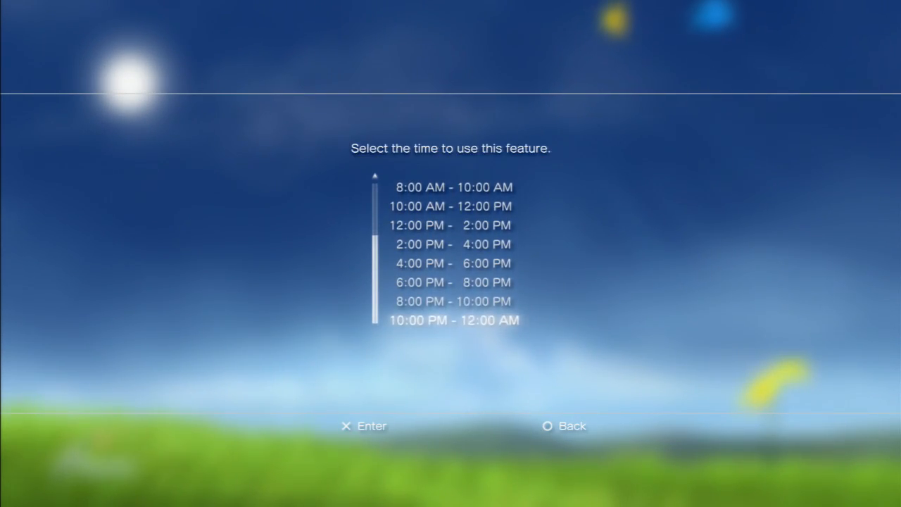
pyautogui.scroll(3)
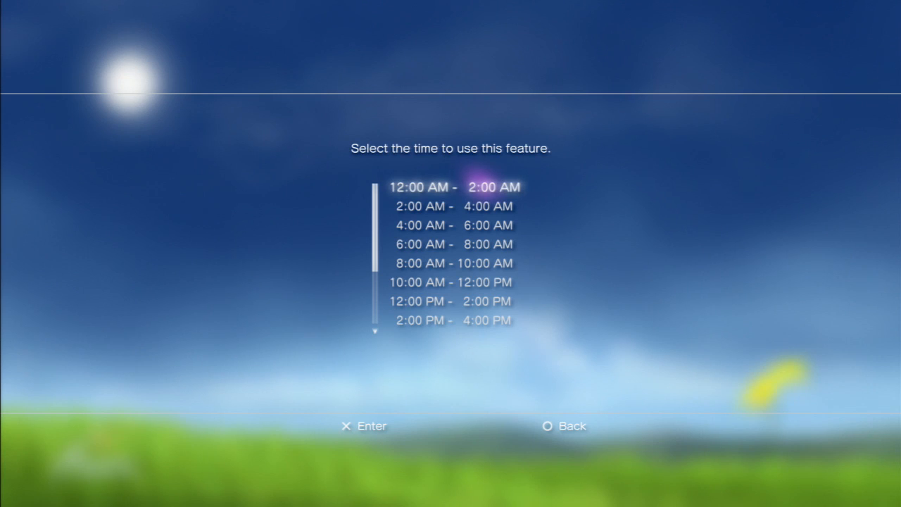
# Step: Schedule updates for 12:00-2:00 AM with game patches, system software and trophy sync enabled
pyautogui.press('Down')
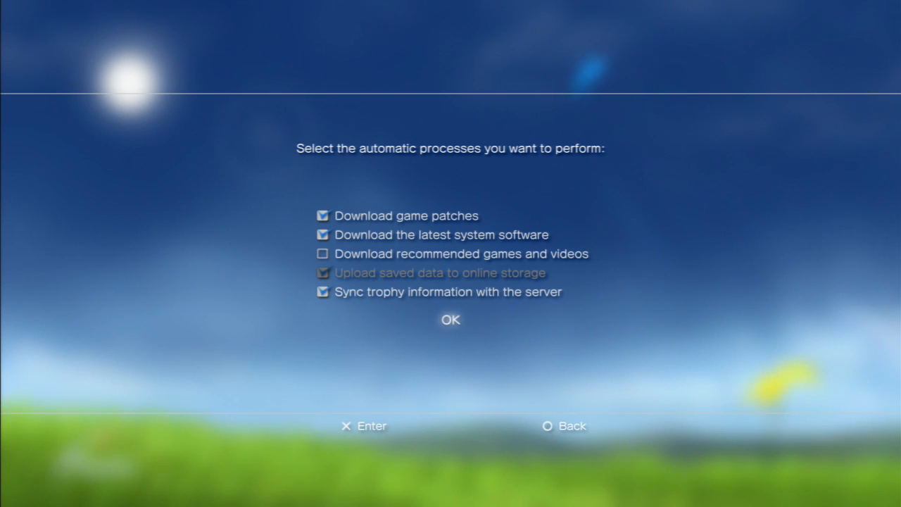
pyautogui.click(450, 320)
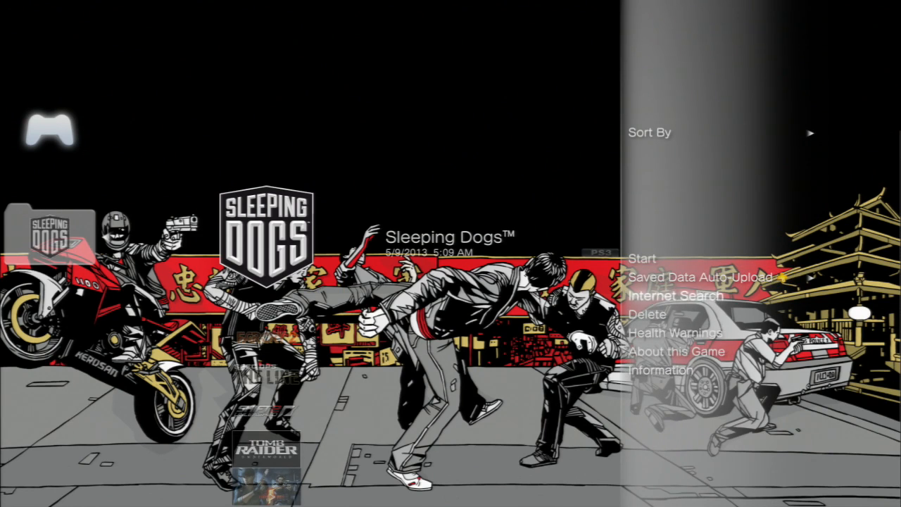
# Step: Open Saved Data Auto-Upload from the Sleeping Dogs options menu
pyautogui.click(689, 275)
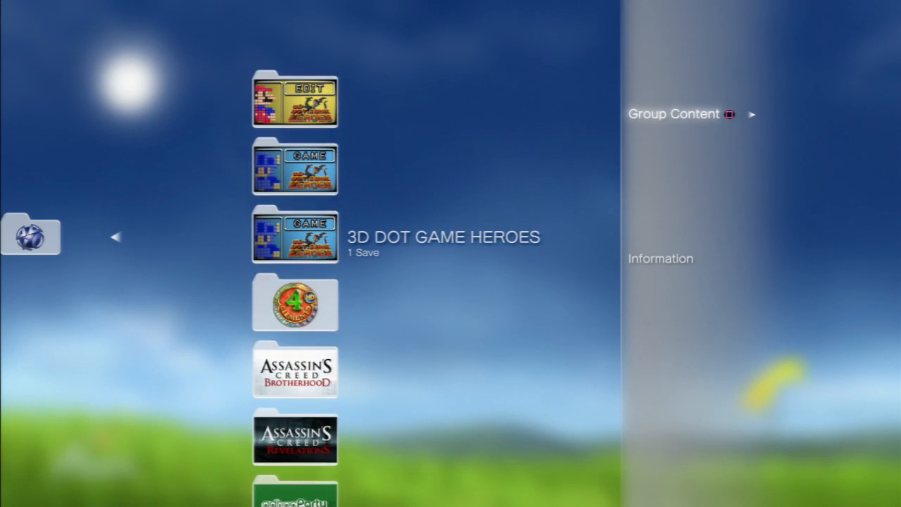
# Step: Show the copy and delete options for a save in Saved Data Utility (PS3)
pyautogui.click(674, 114)
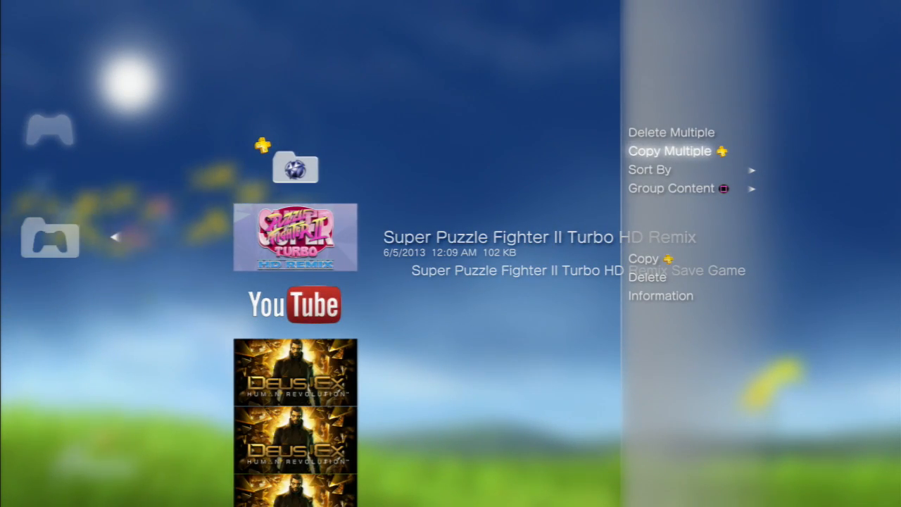
# Step: Enter Copy Multiple, choose nothing, and back out to Saved Data Utility (PS3)
pyautogui.click(669, 151)
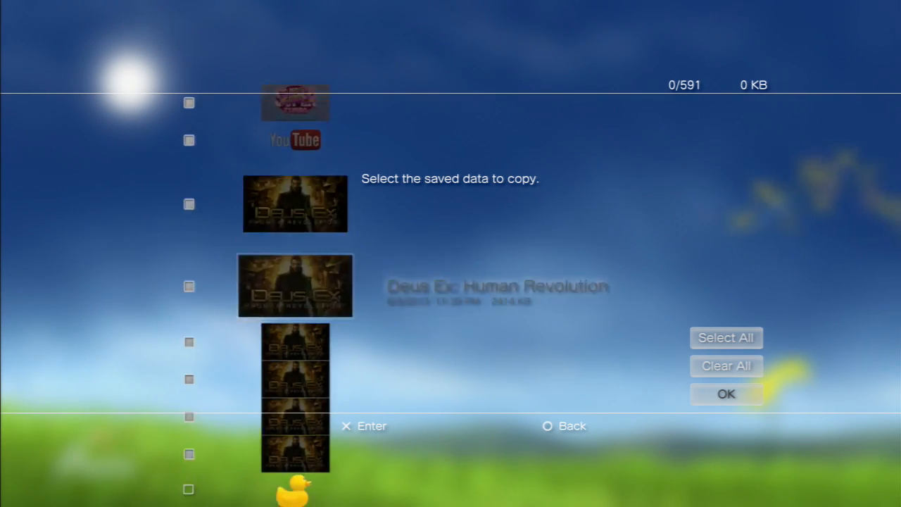
pyautogui.scroll(-3)
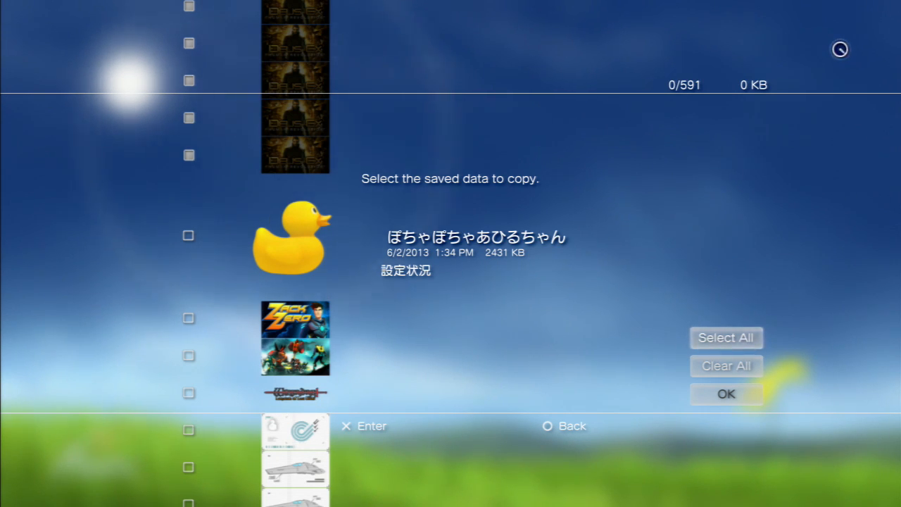
pyautogui.click(726, 338)
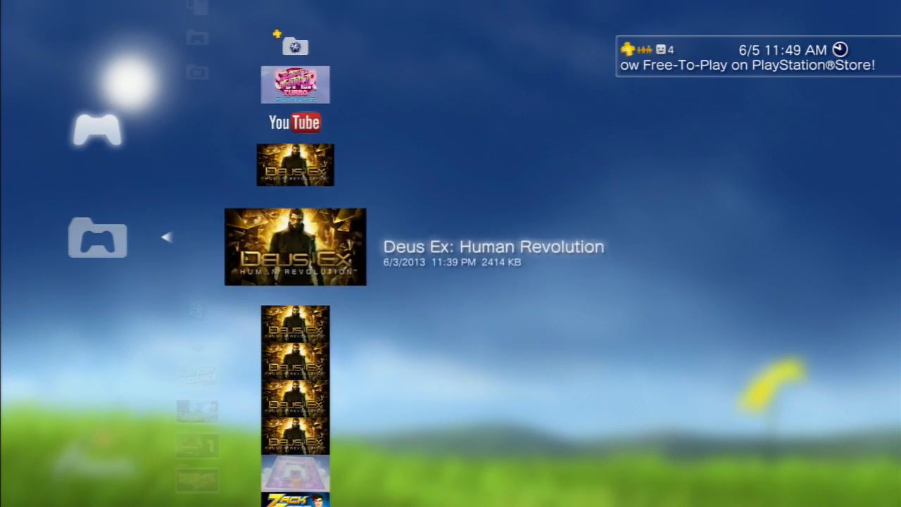
pyautogui.scroll(-3)
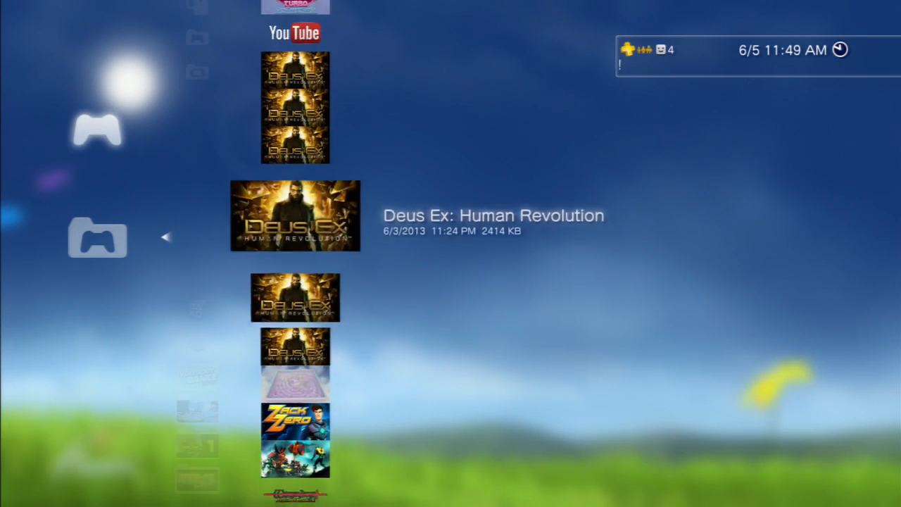
pyautogui.scroll(-3)
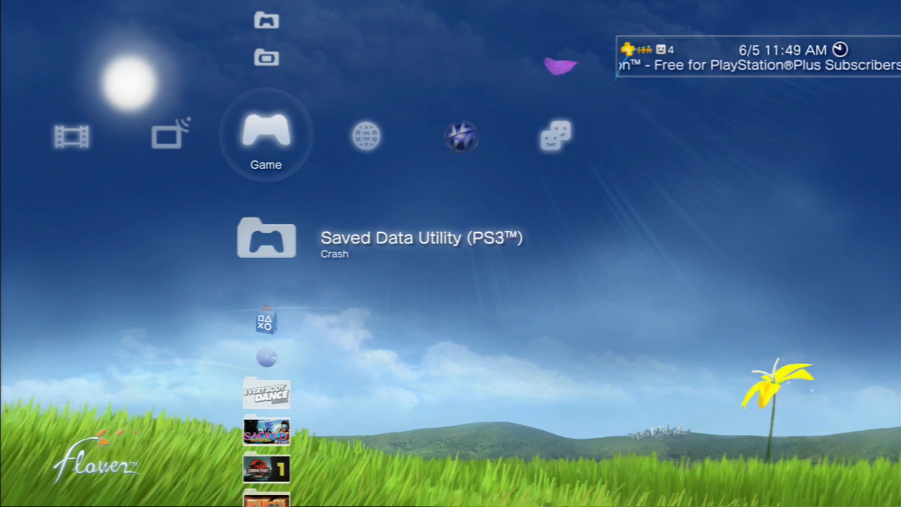
pyautogui.scroll(-3)
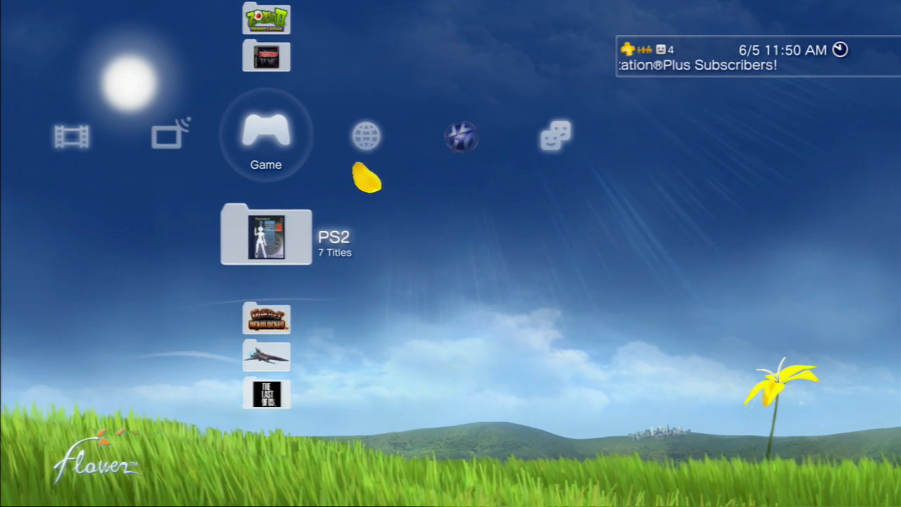
pyautogui.press('Right')
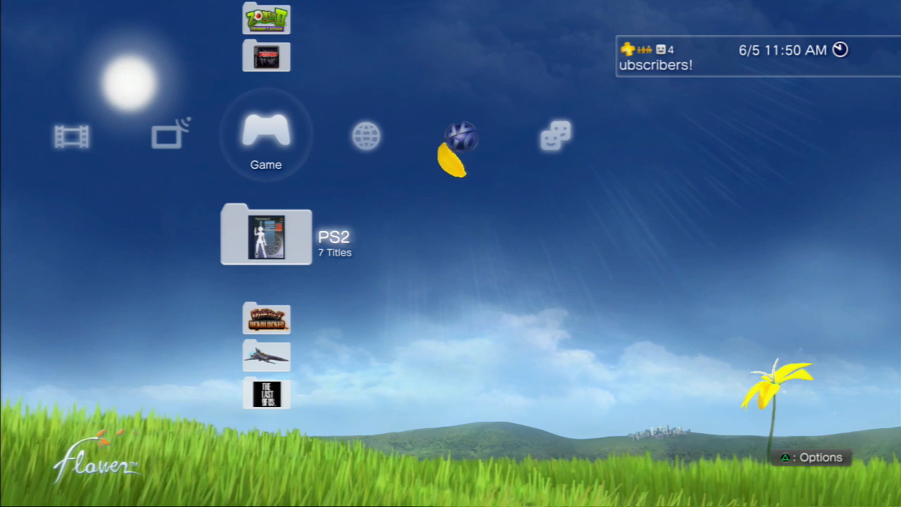